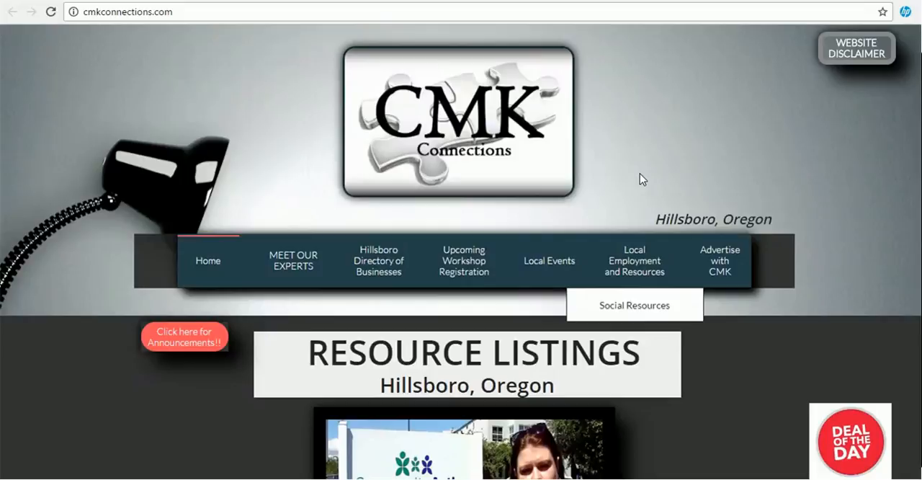
Scroll the homepage down past the resource listings to the Resource Assessment Form's name field
{"action": "scroll", "scroll_direction": "down", "scroll_amount": 3}
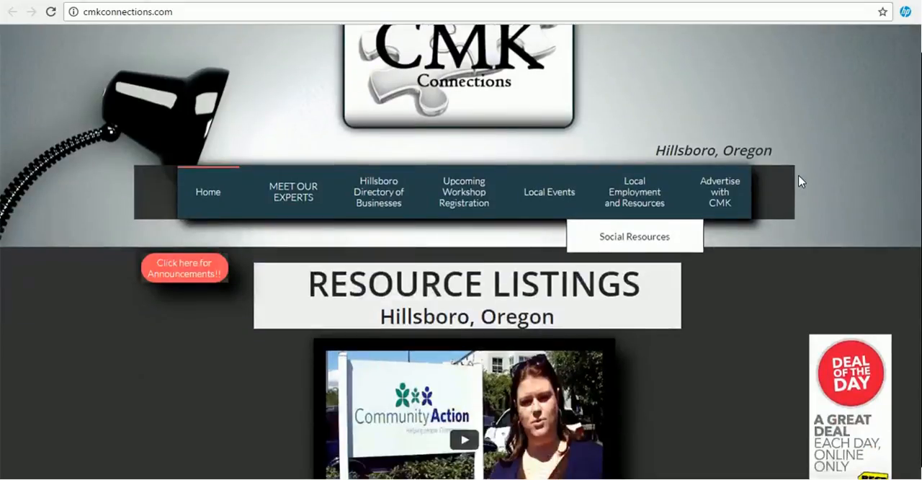
{"action": "scroll", "scroll_direction": "down", "scroll_amount": 3}
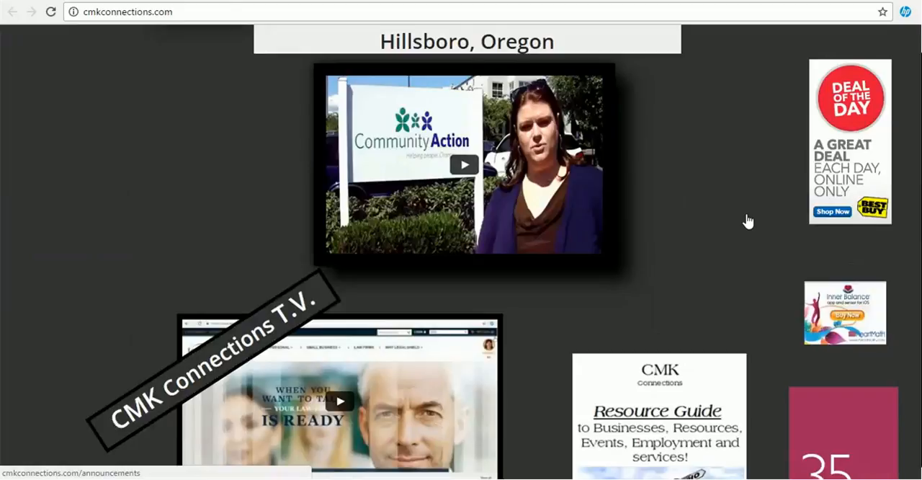
{"action": "scroll", "scroll_direction": "down", "scroll_amount": 3}
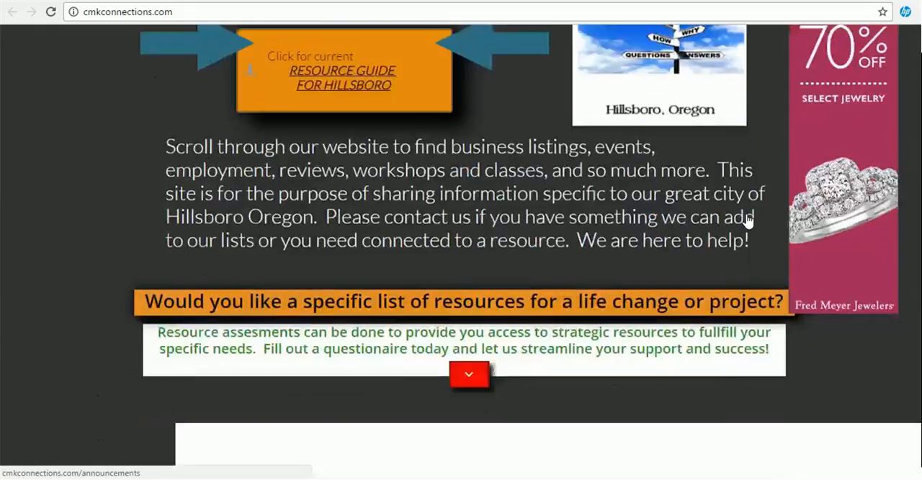
{"action": "scroll", "scroll_direction": "down", "scroll_amount": 3}
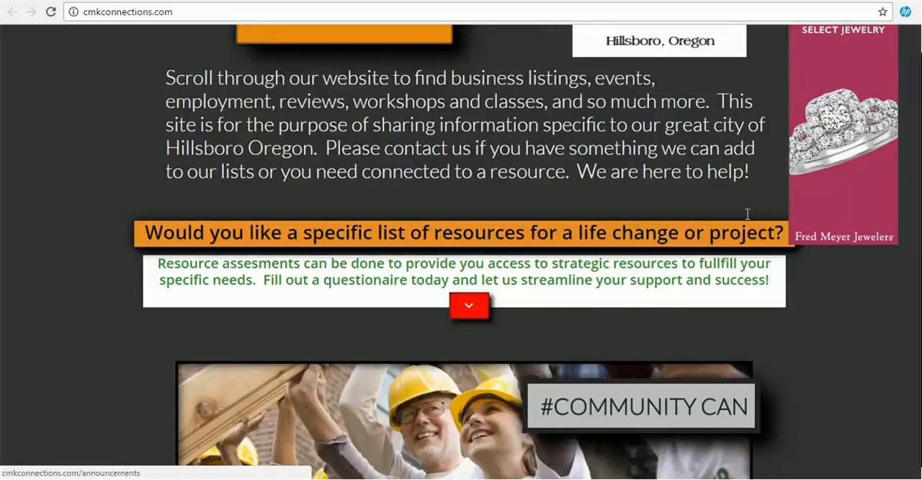
{"action": "scroll", "scroll_direction": "down", "scroll_amount": 3}
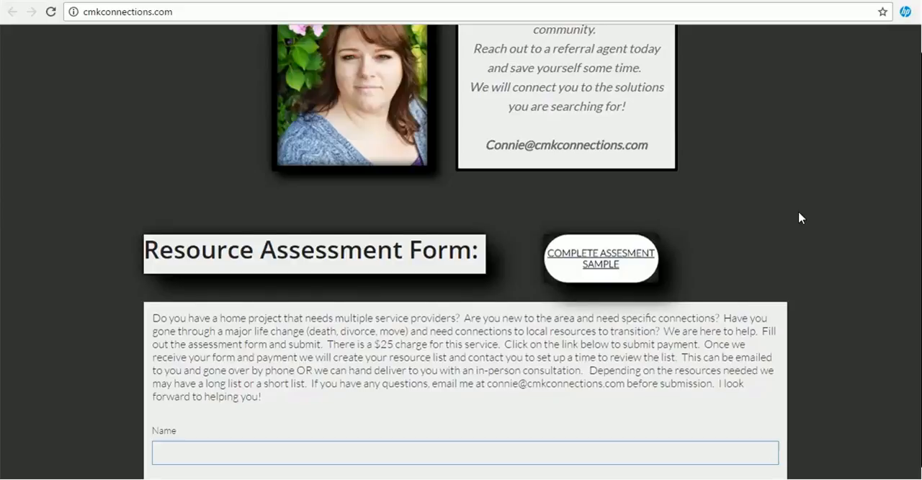
{"action": "scroll", "scroll_direction": "down", "scroll_amount": 3}
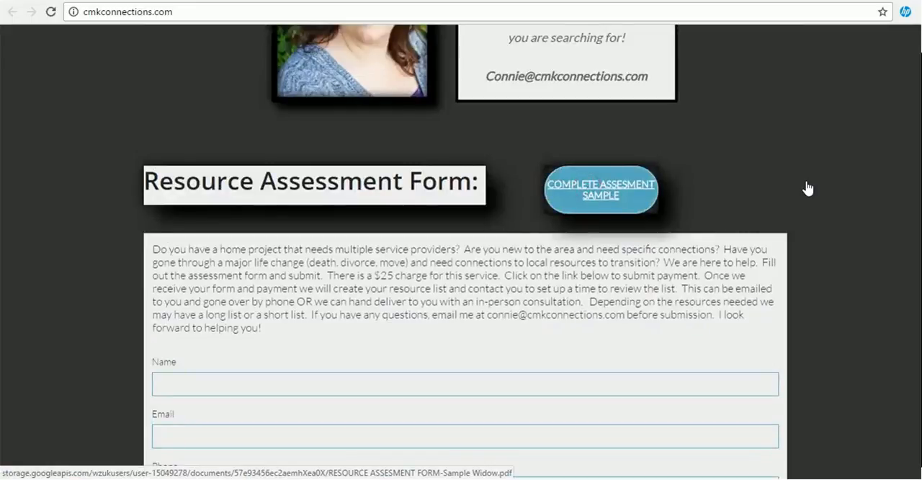
{"action": "mouse_move", "coordinate": [600, 190]}
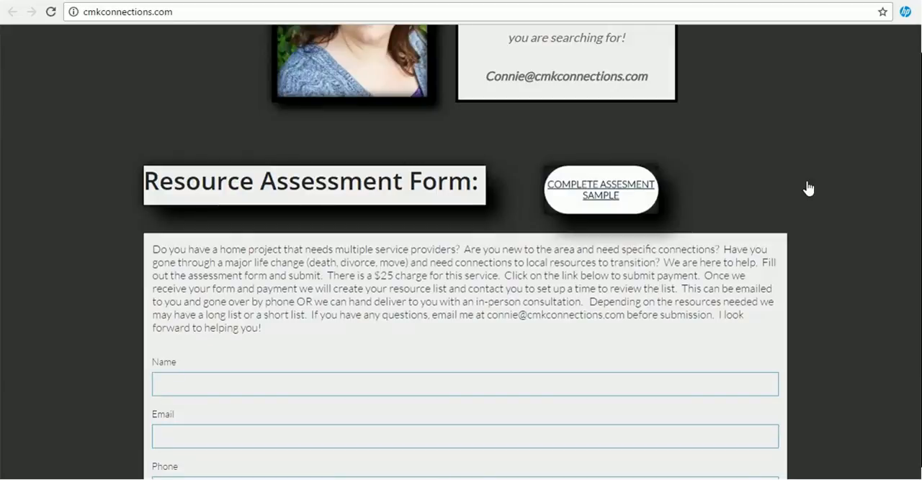
{"action": "mouse_move", "coordinate": [796, 183]}
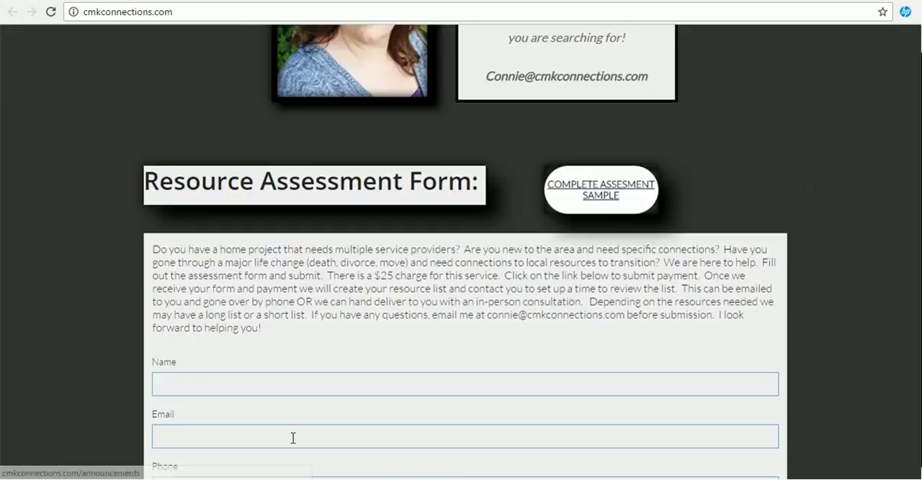
Open the completed sample Widower resource assessment PDF in Edge's viewer
{"action": "left_click", "coordinate": [601, 190]}
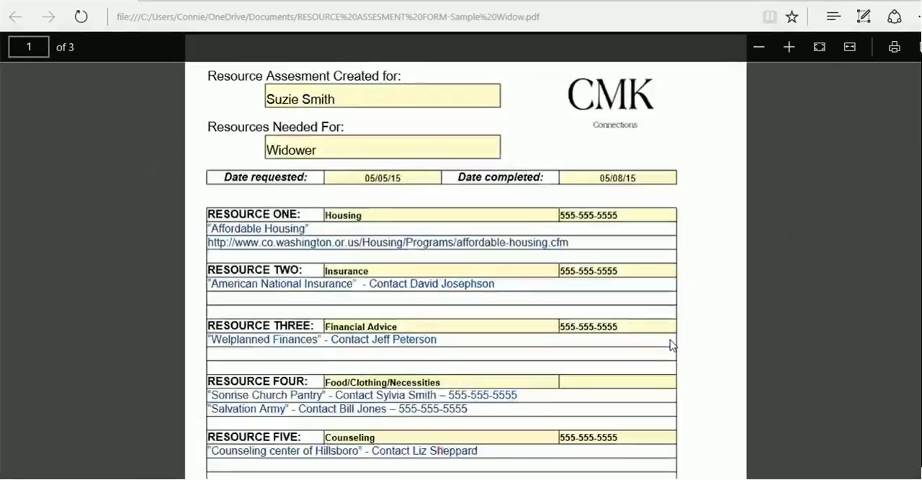
{"action": "mouse_move", "coordinate": [797, 316]}
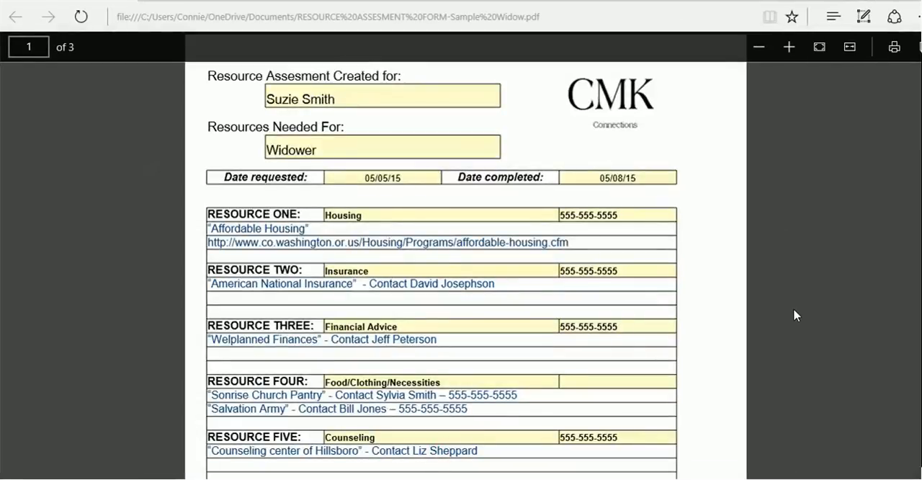
{"action": "scroll", "scroll_direction": "down", "scroll_amount": 3}
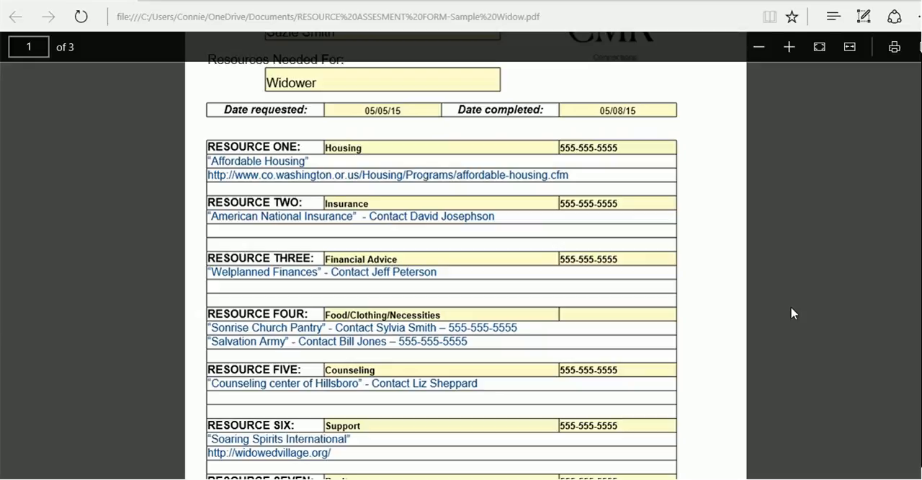
{"action": "mouse_move", "coordinate": [793, 314]}
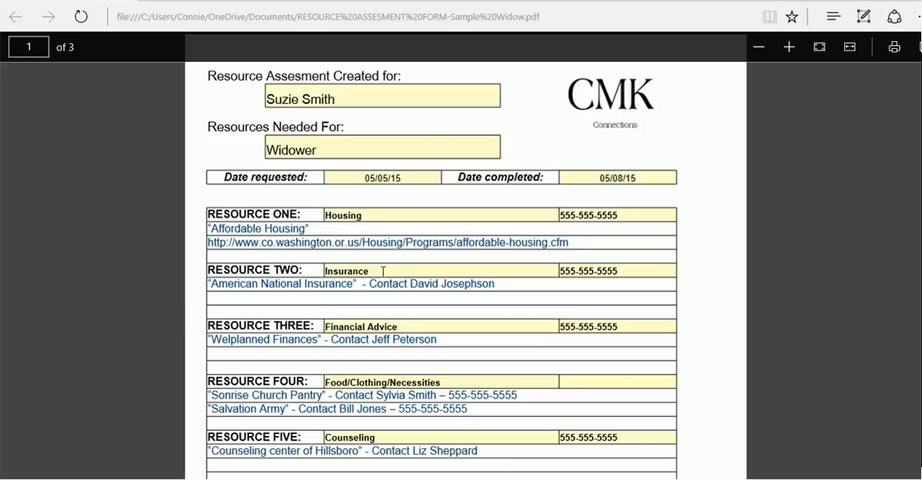
{"action": "mouse_move", "coordinate": [545, 299]}
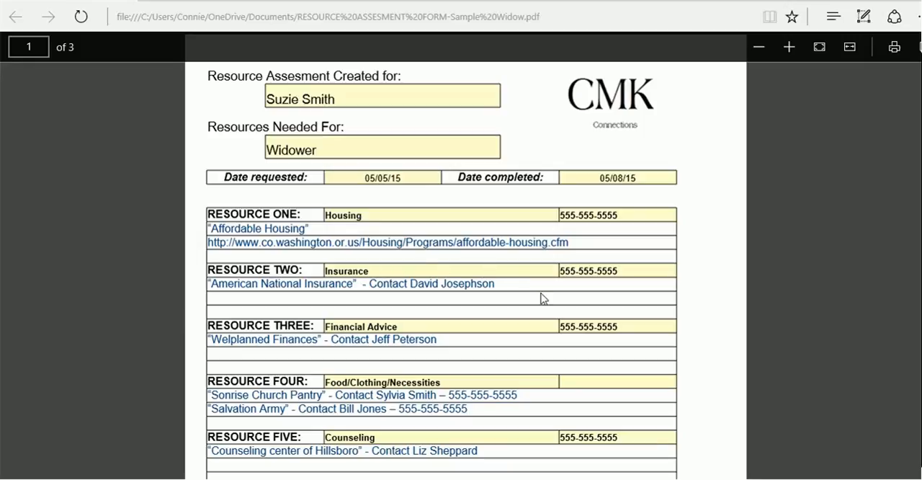
Scroll through resources four to eight onto page 2's resource-type explanations
{"action": "scroll", "scroll_direction": "down", "scroll_amount": 3}
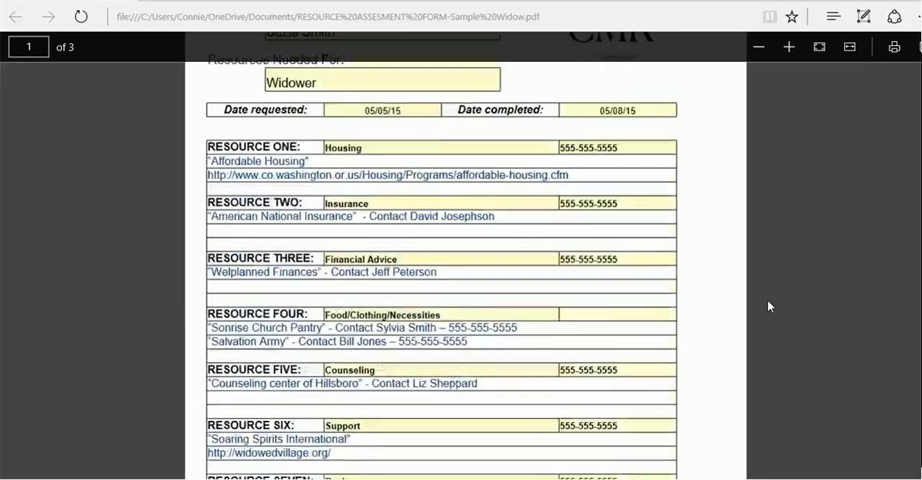
{"action": "scroll", "scroll_direction": "down", "scroll_amount": 3}
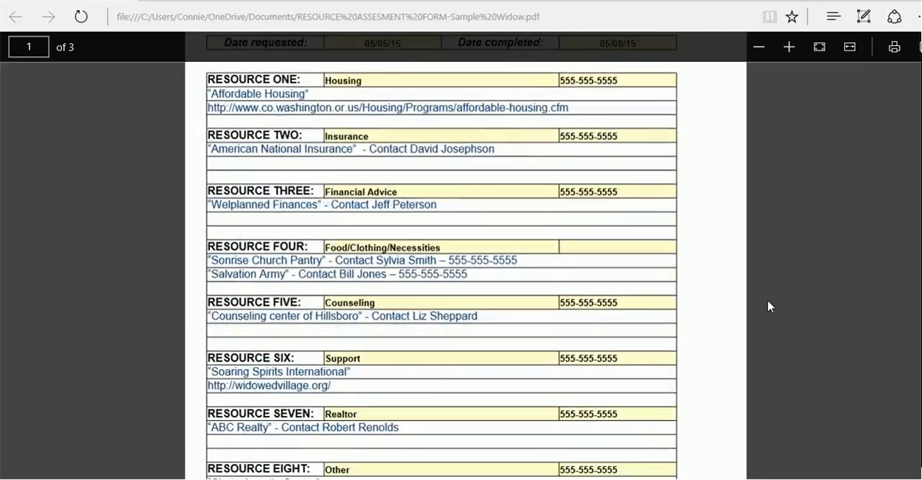
{"action": "scroll", "scroll_direction": "down", "scroll_amount": 3}
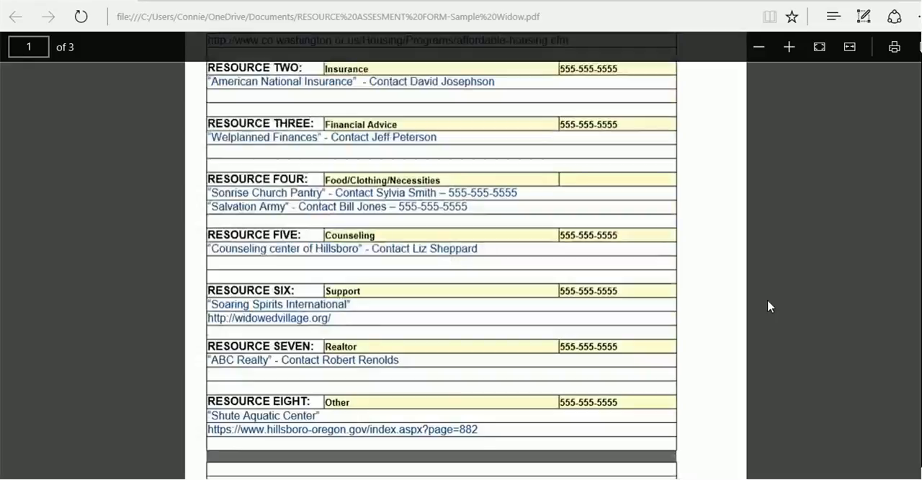
{"action": "scroll", "scroll_direction": "down", "scroll_amount": 3}
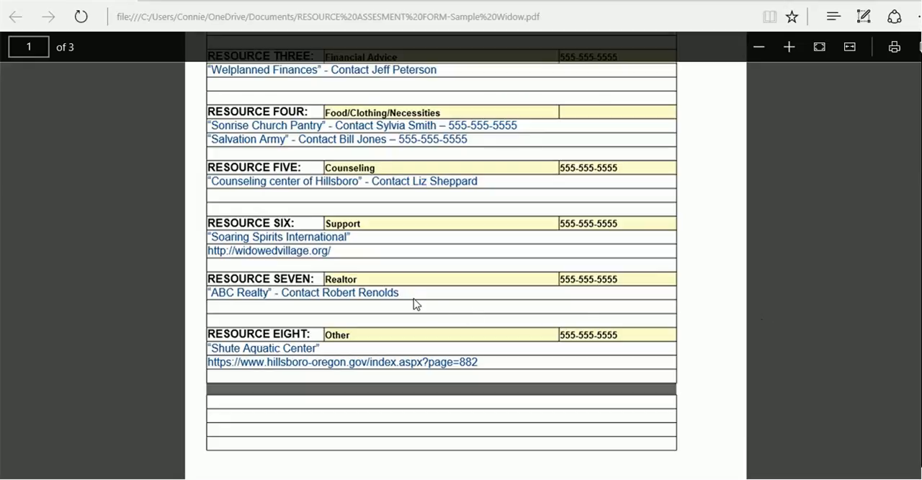
{"action": "scroll", "scroll_direction": "down", "scroll_amount": 3}
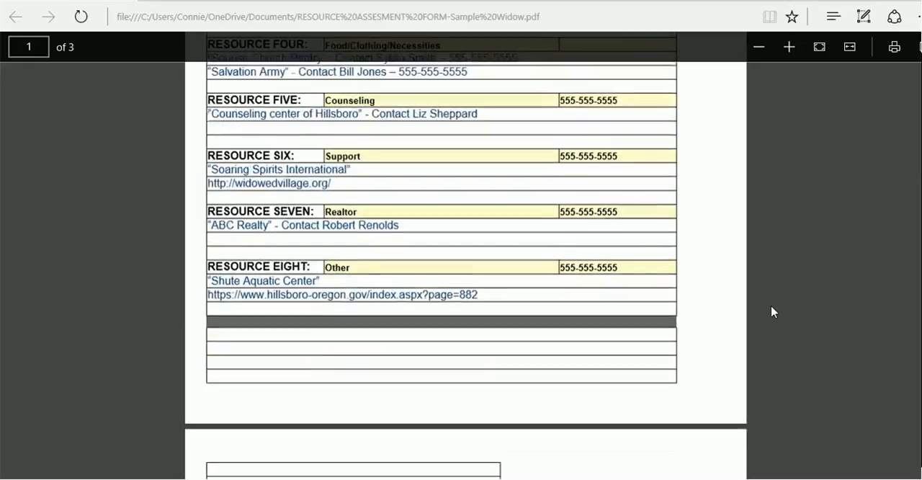
{"action": "scroll", "scroll_direction": "down", "scroll_amount": 3}
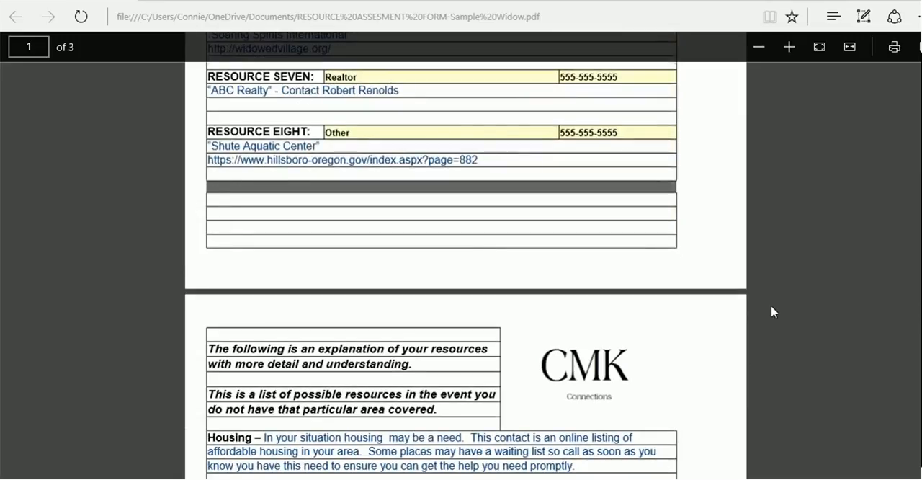
{"action": "scroll", "scroll_direction": "down", "scroll_amount": 3}
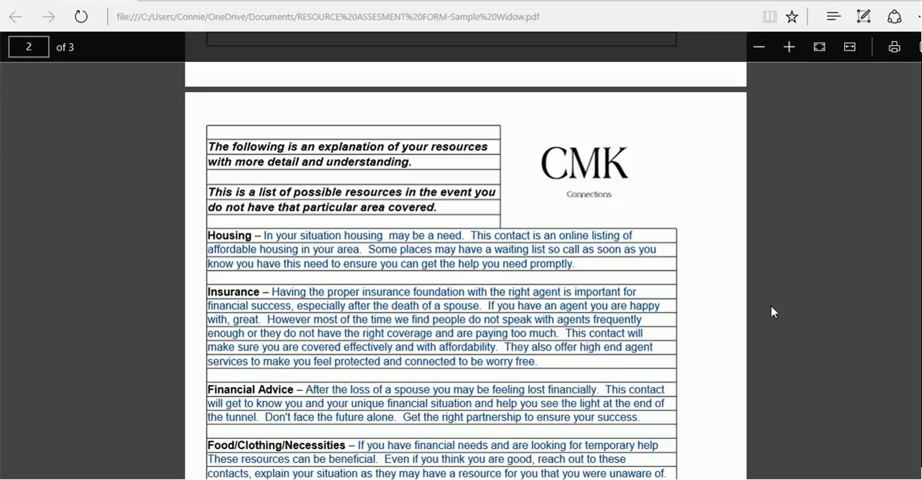
Read page 2's explanations down to the closing note, then return toward page 1
{"action": "scroll", "scroll_direction": "down", "scroll_amount": 3}
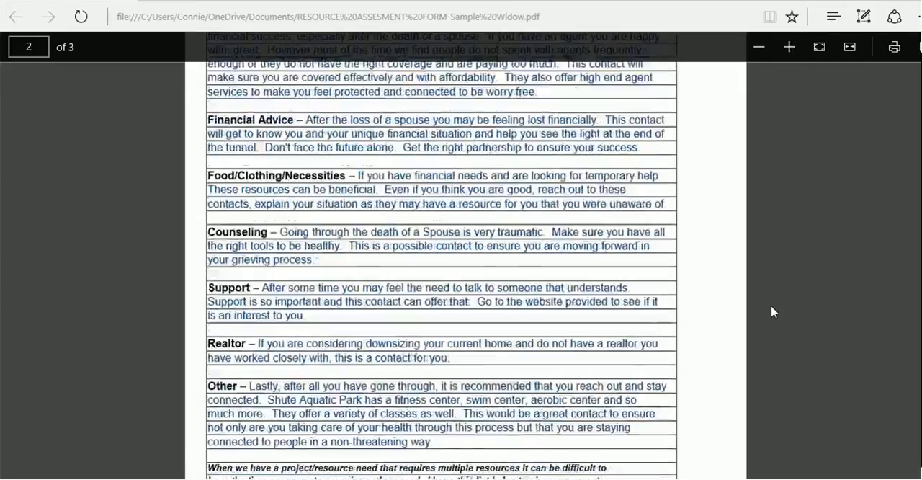
{"action": "scroll", "scroll_direction": "down", "scroll_amount": 3}
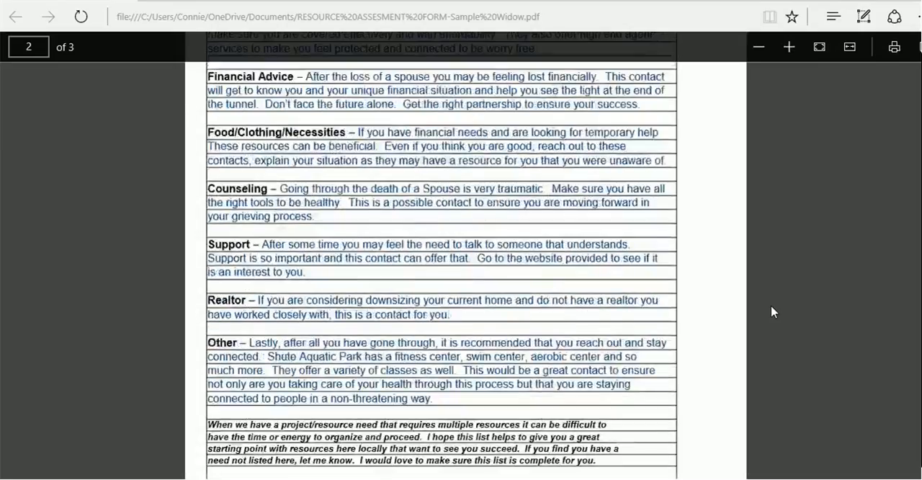
{"action": "scroll", "scroll_direction": "up", "scroll_amount": 3}
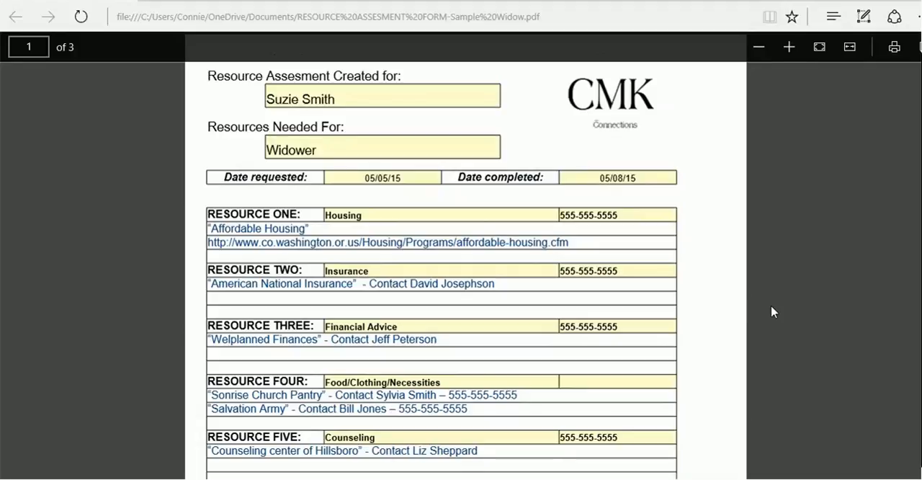
{"action": "scroll", "scroll_direction": "down", "scroll_amount": 3}
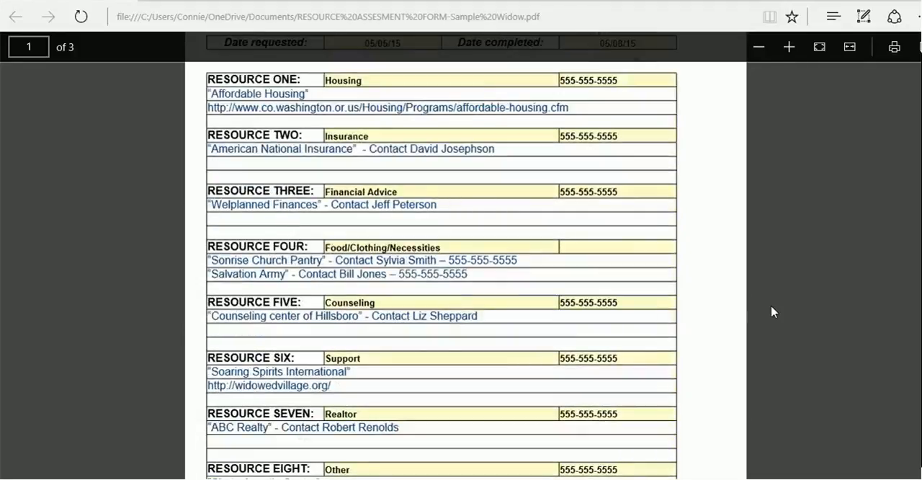
{"action": "scroll", "scroll_direction": "down", "scroll_amount": 3}
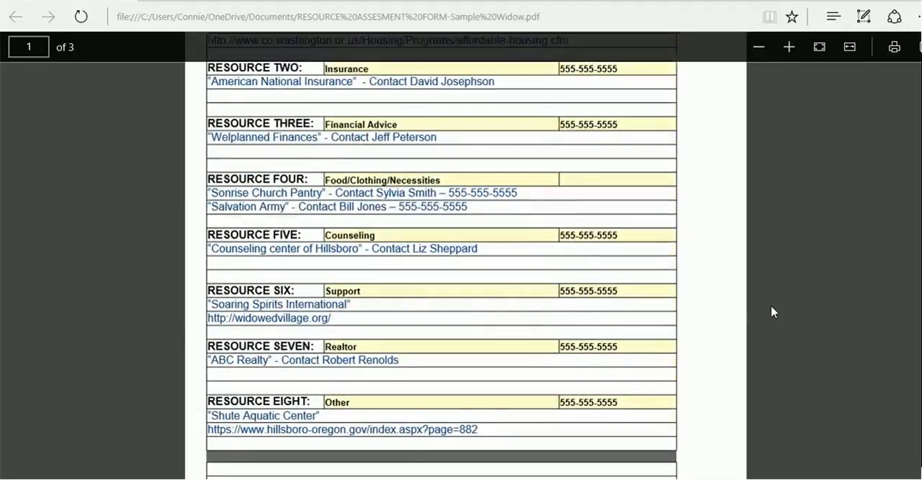
{"action": "scroll", "scroll_direction": "up", "scroll_amount": 3}
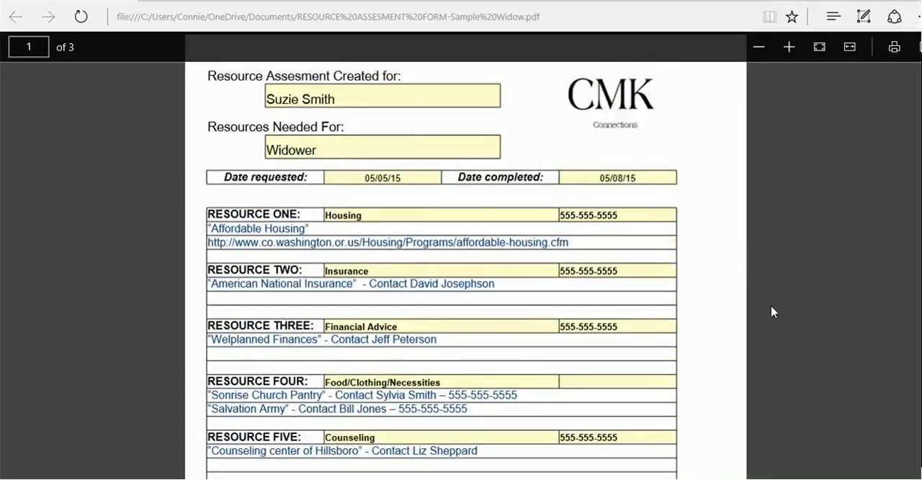
{"action": "mouse_move", "coordinate": [576, 470]}
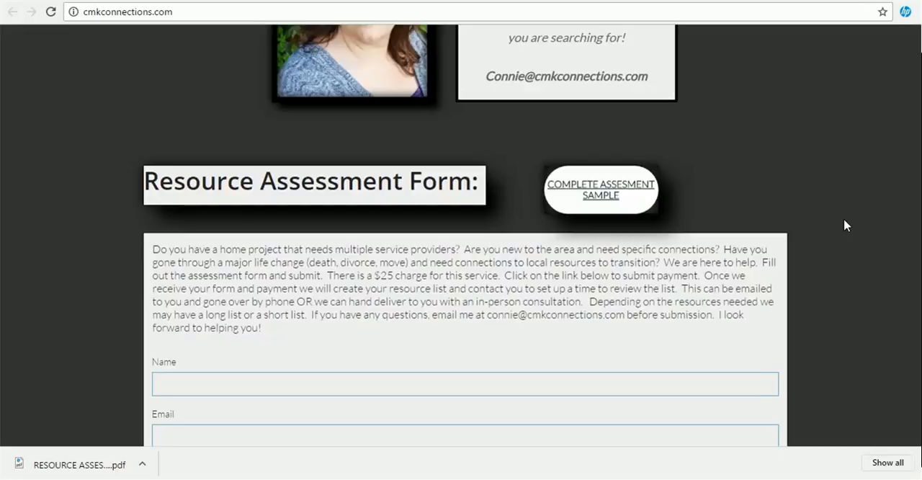
Scroll the cmkconnections.com tab back up to the header and navigation bar
{"action": "scroll", "scroll_direction": "up", "scroll_amount": 3}
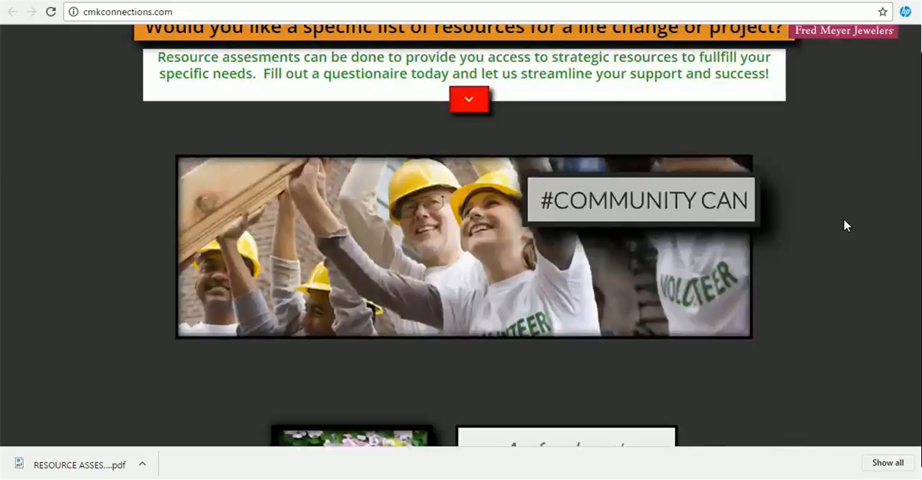
{"action": "scroll", "scroll_direction": "up", "scroll_amount": 3}
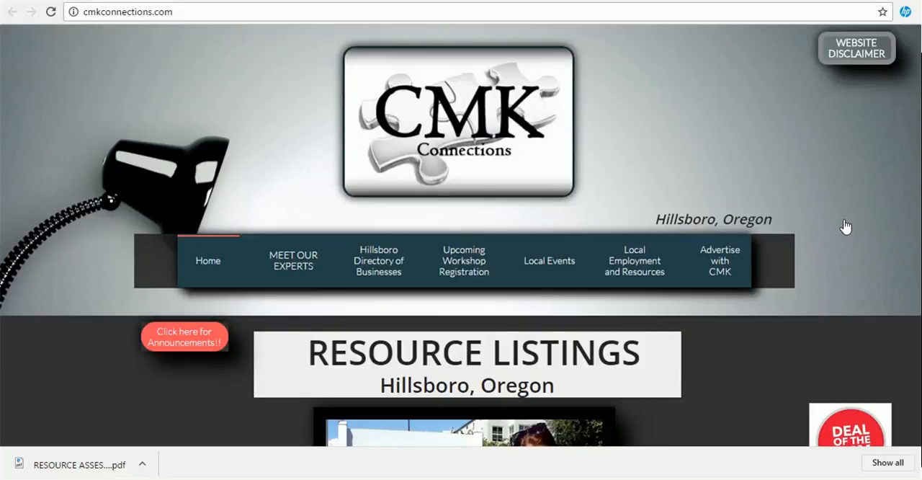
{"action": "mouse_move", "coordinate": [492, 248]}
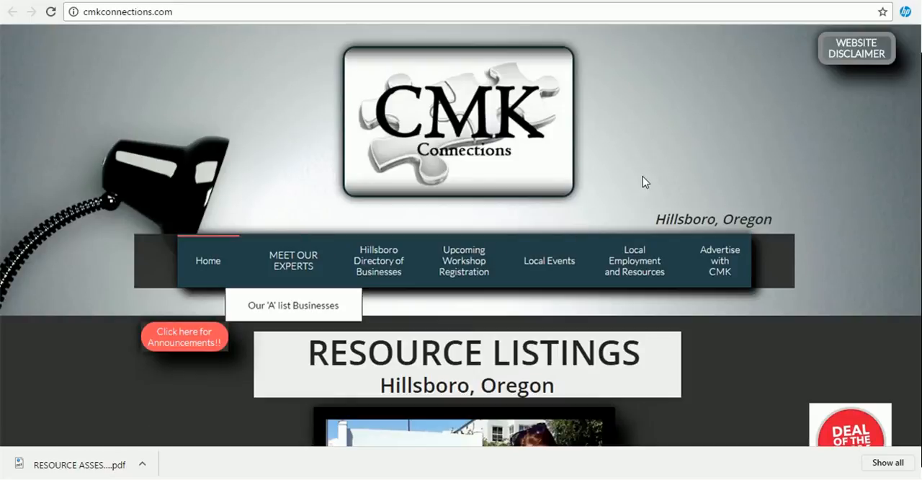
{"action": "mouse_move", "coordinate": [833, 268]}
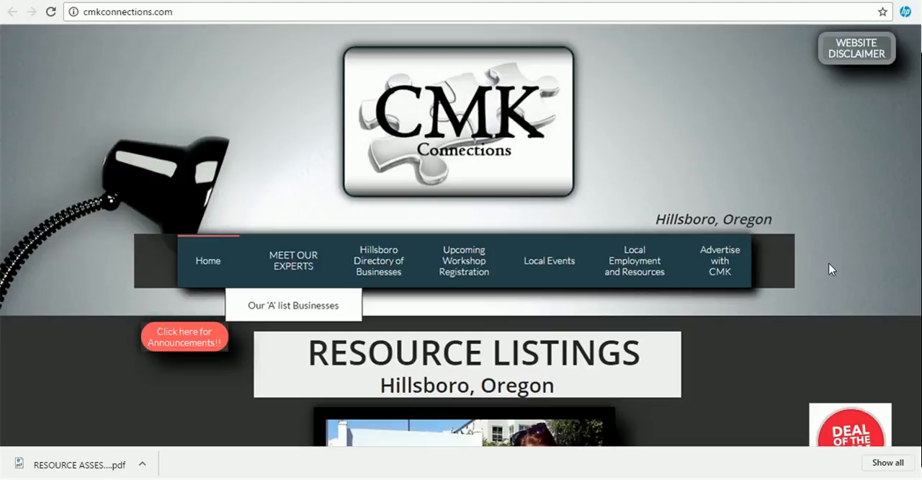
{"action": "mouse_move", "coordinate": [482, 285]}
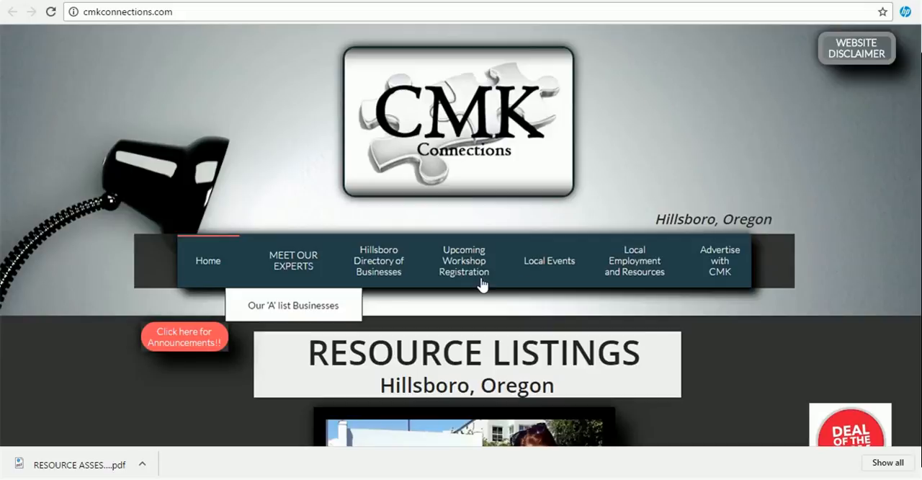
Open Upcoming Workshop Registration and scroll to the Financial Foundation Workshop sign-up form
{"action": "left_click", "coordinate": [464, 261]}
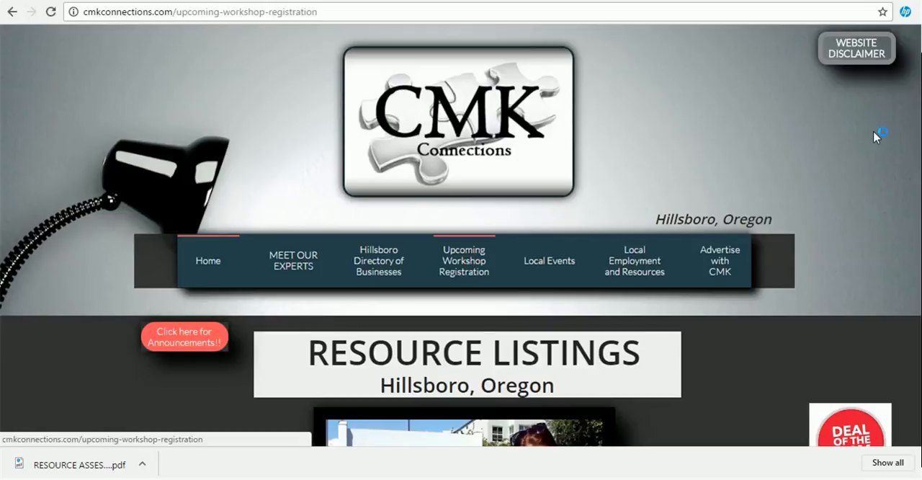
{"action": "mouse_move", "coordinate": [868, 170]}
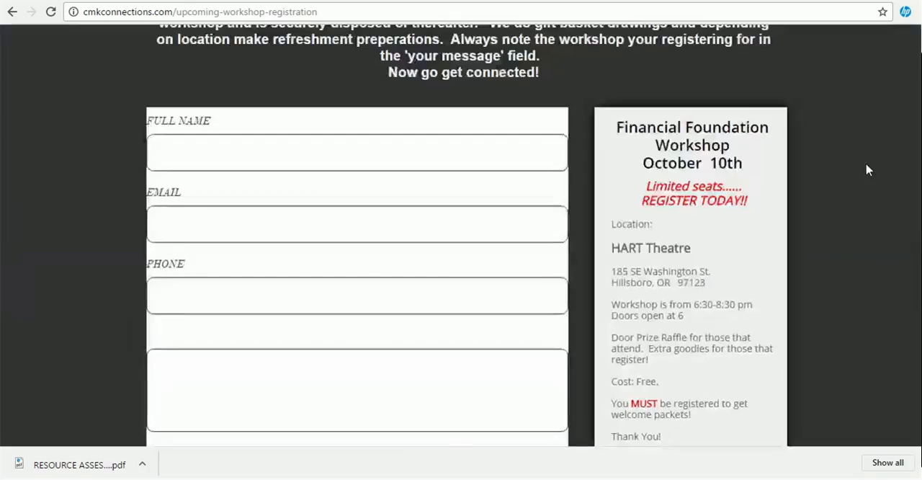
{"action": "scroll", "scroll_direction": "down", "scroll_amount": 3}
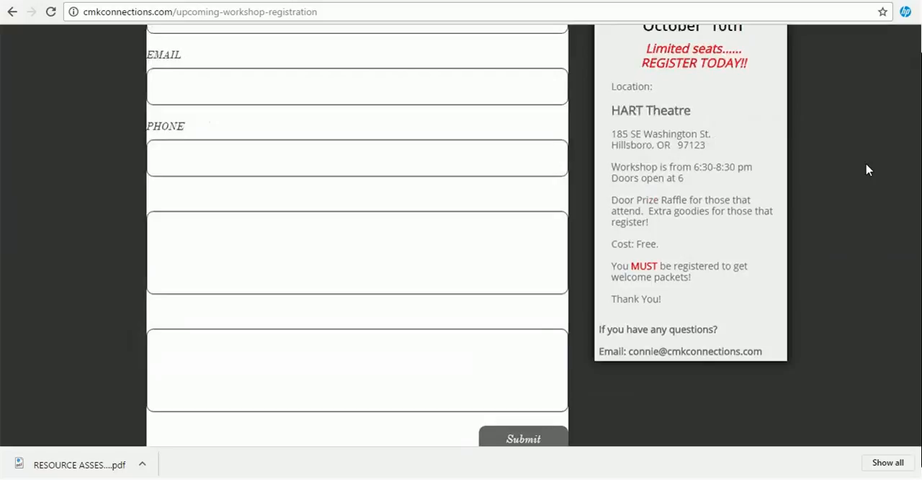